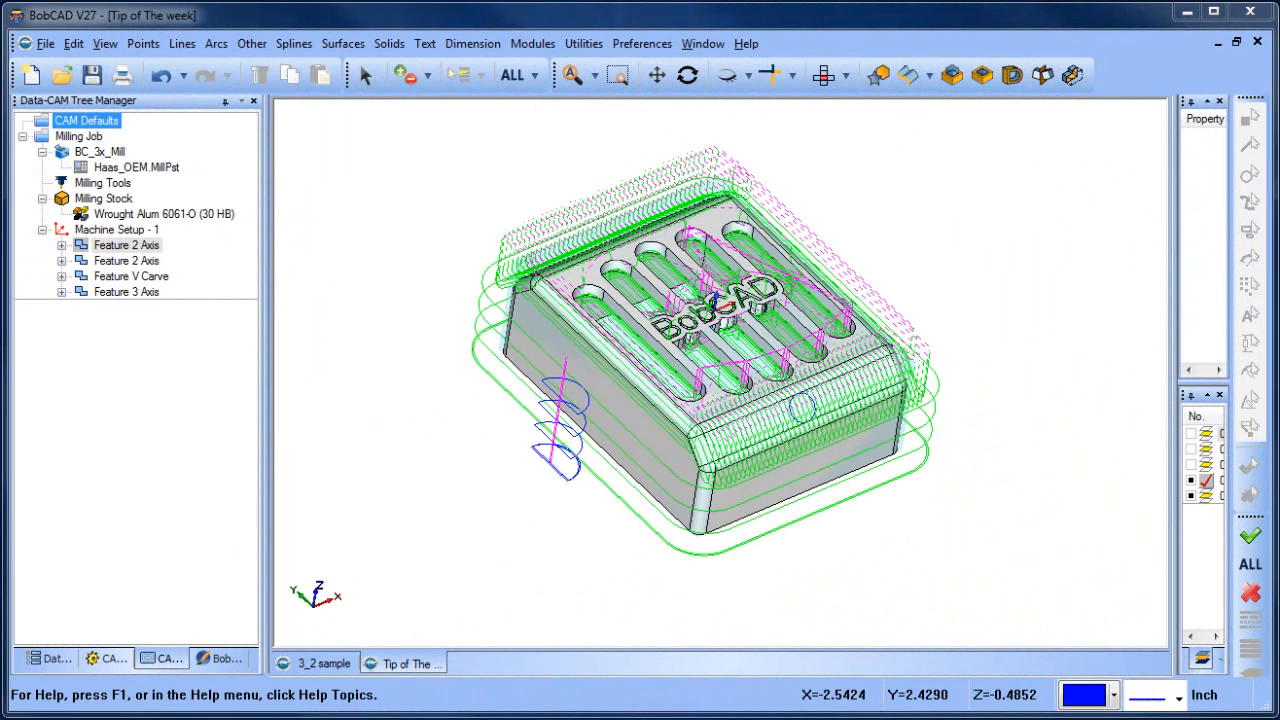
# Launch CutSim from the Modules menu's Simulation entry.
pyautogui.click(533, 43)
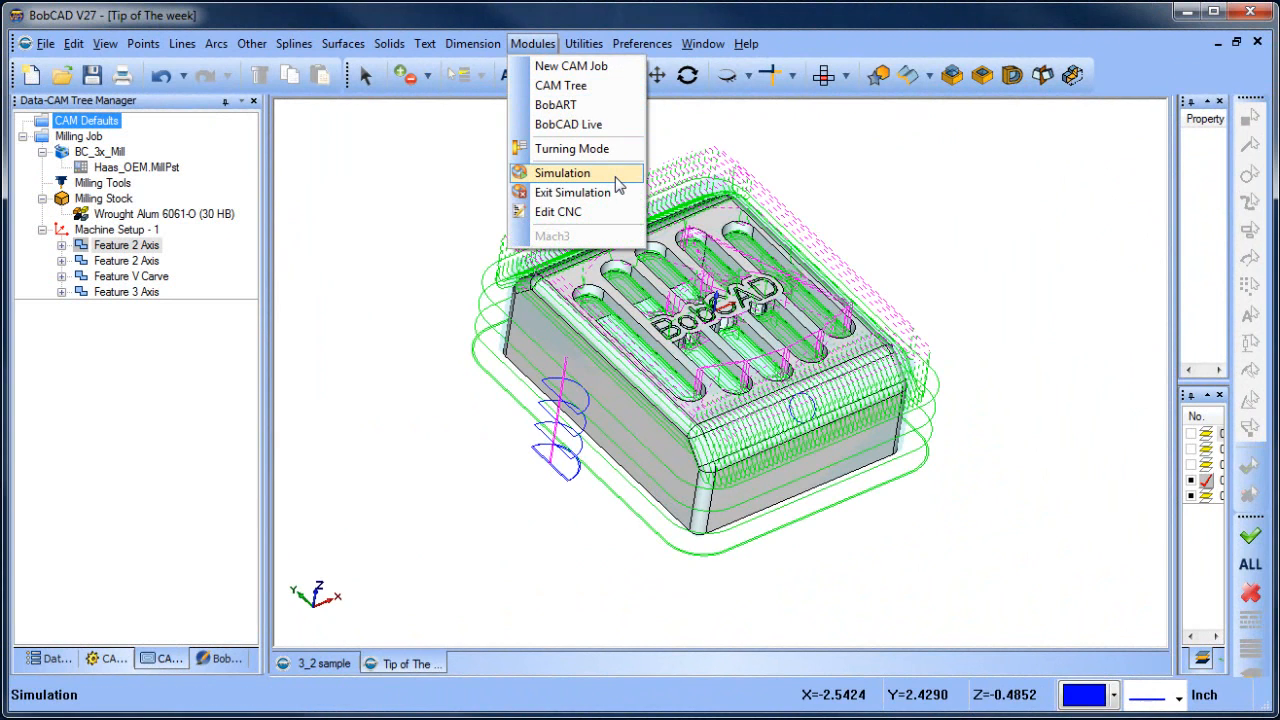
pyautogui.click(562, 172)
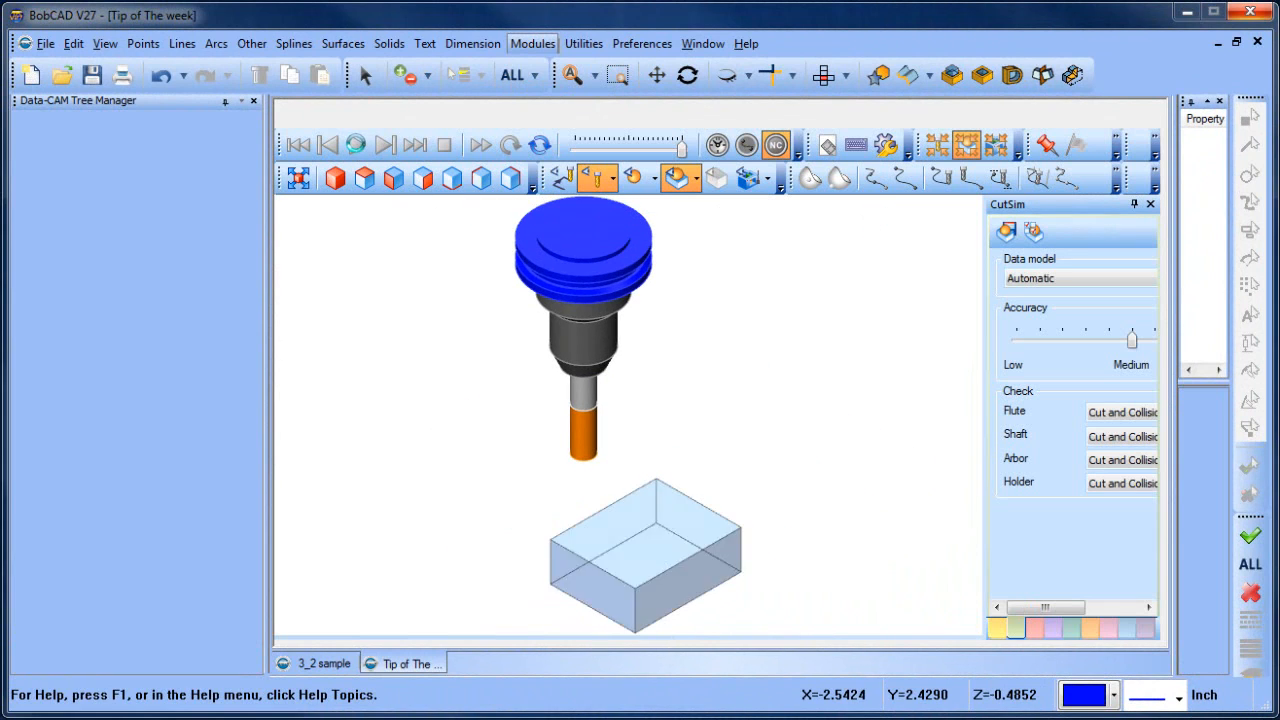
# Run the cutting simulation and save the stock to the Desktop as stock.stl, replacing it.
pyautogui.click(385, 145)
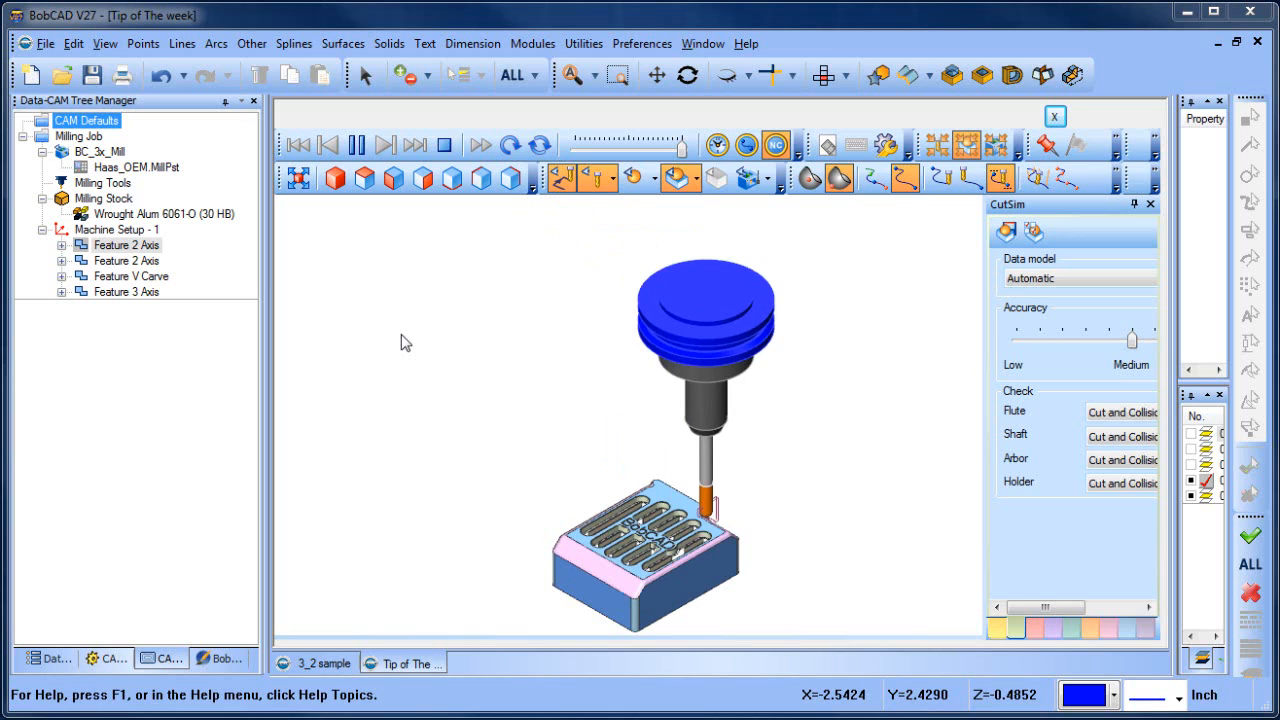
pyautogui.click(356, 144)
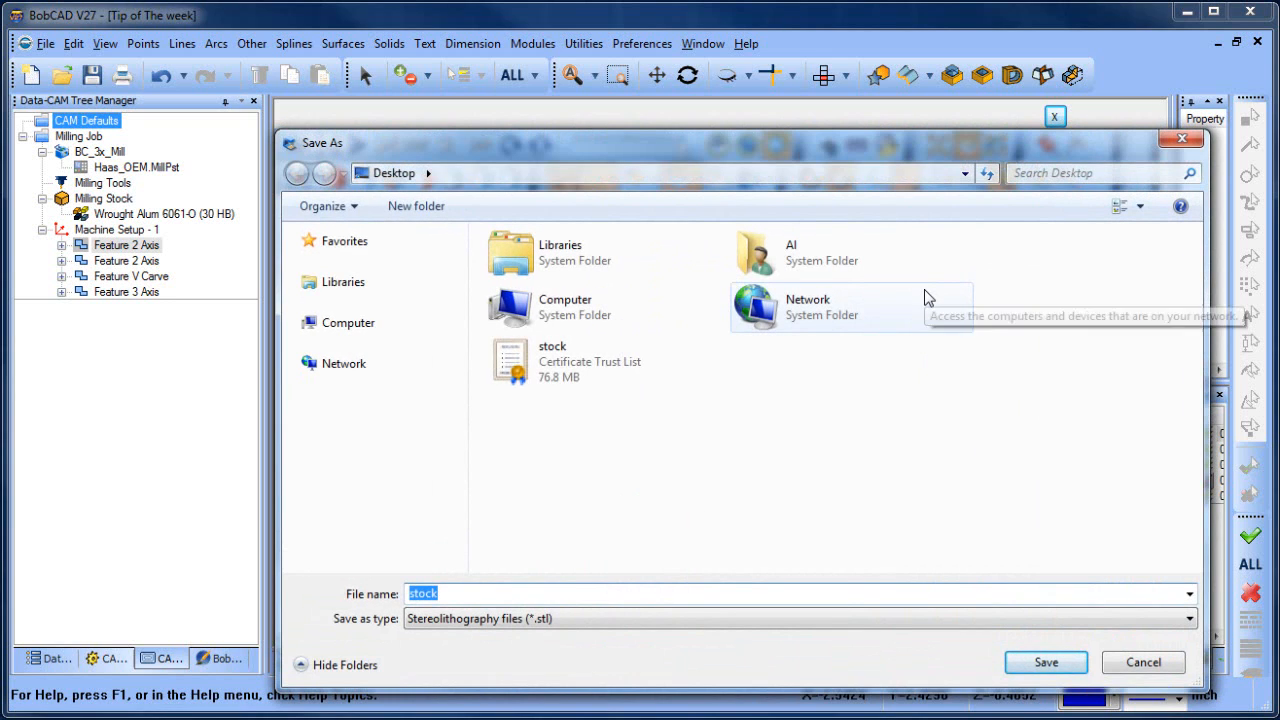
pyautogui.click(1045, 662)
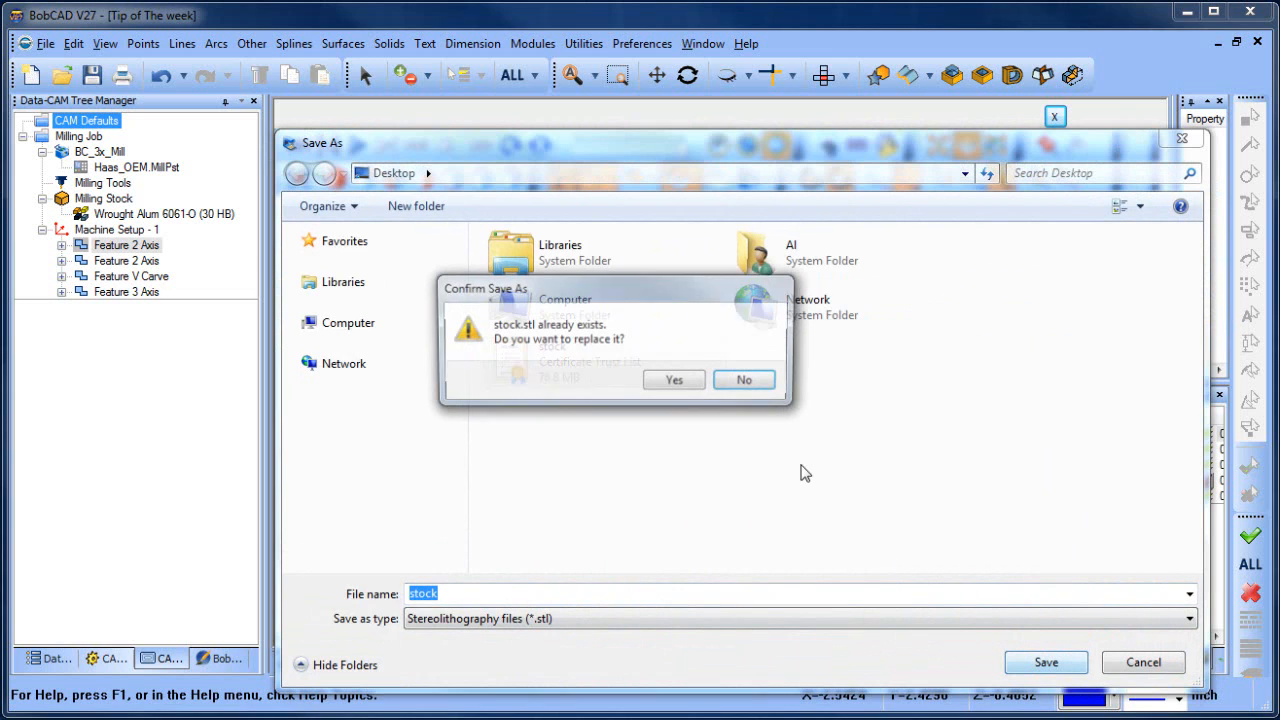
pyautogui.click(673, 379)
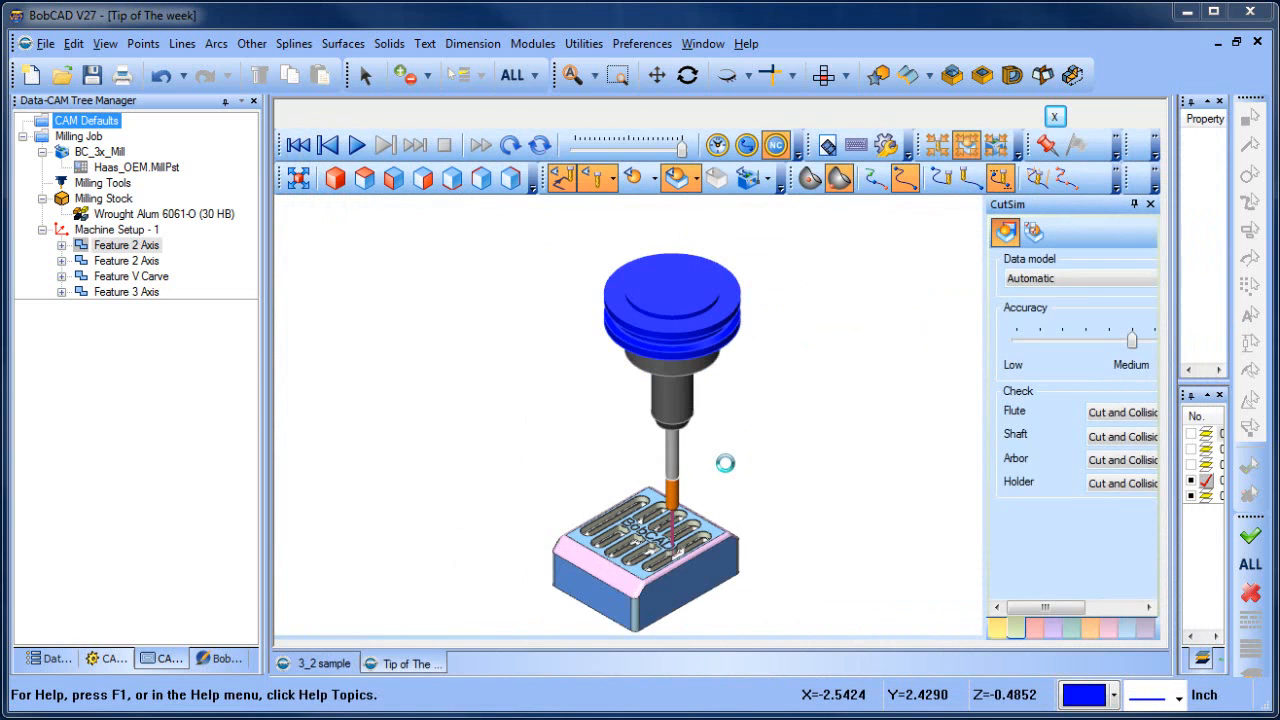